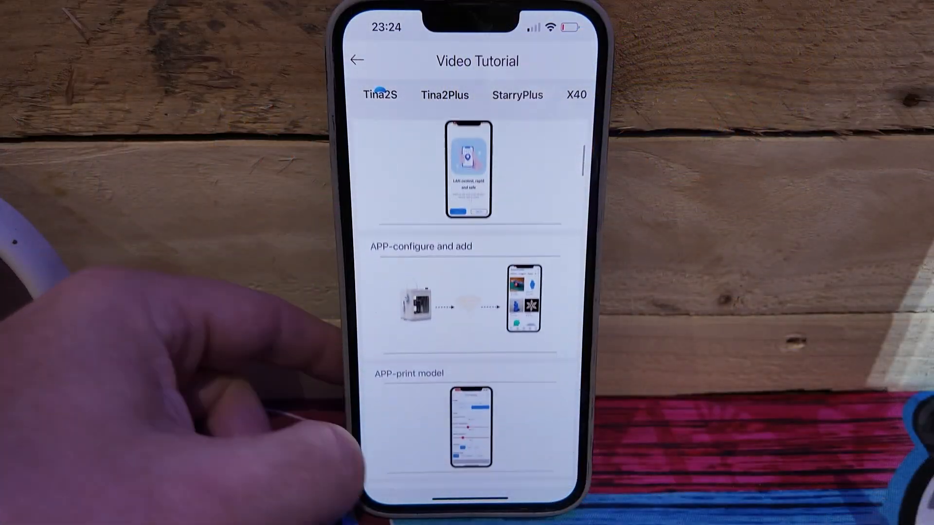
pyautogui.scroll(-3)
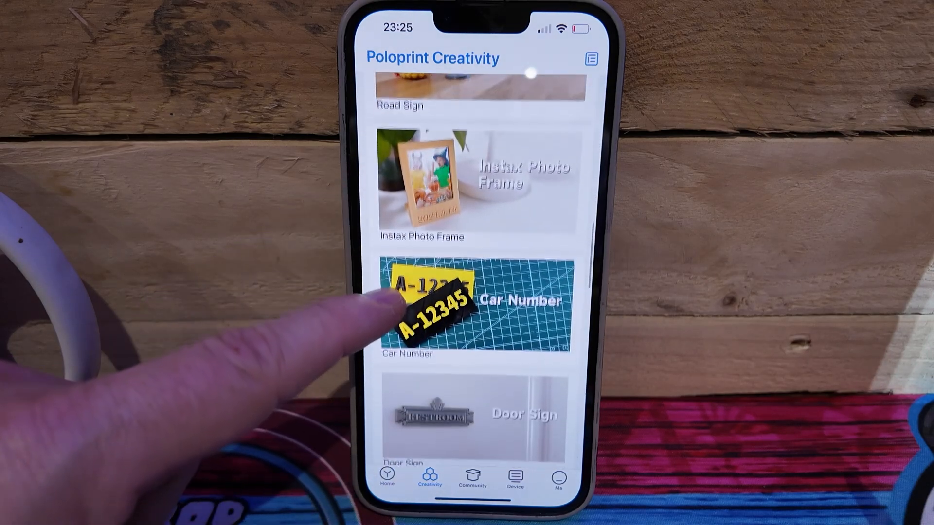
pyautogui.scroll(-3)
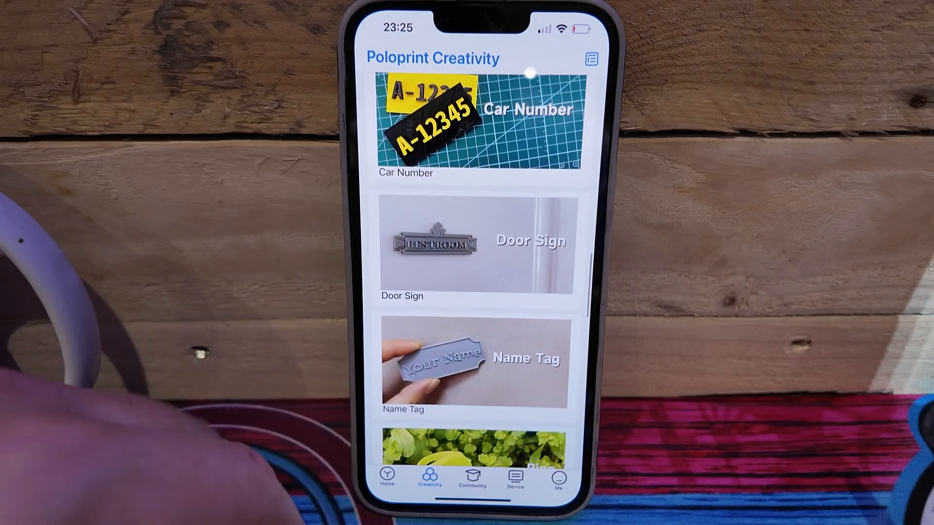